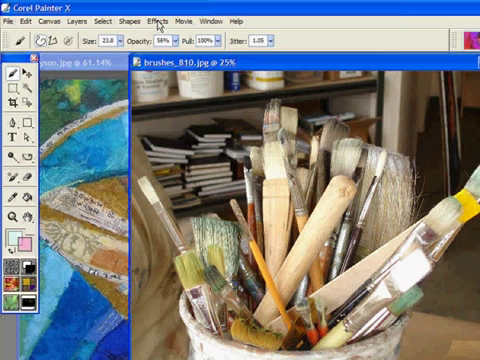
# Step: Match the photo's palette to alyson.jpg via Match Palette, with Color strength near 36%
pyautogui.click(155, 19)
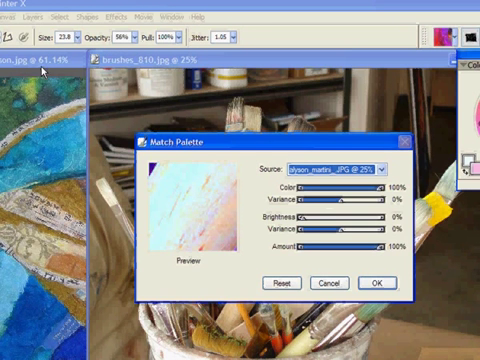
pyautogui.click(386, 170)
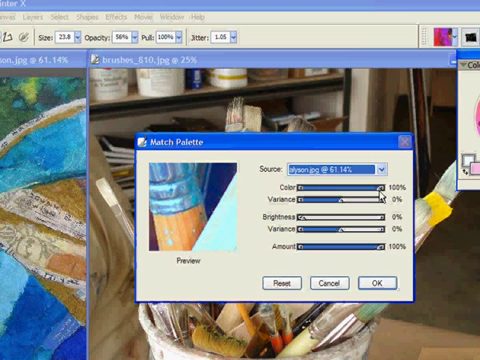
pyautogui.moveTo(385, 187); pyautogui.dragTo(307, 187)
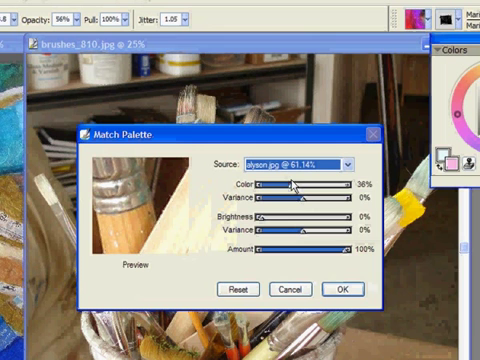
pyautogui.moveTo(295, 185); pyautogui.dragTo(360, 185)
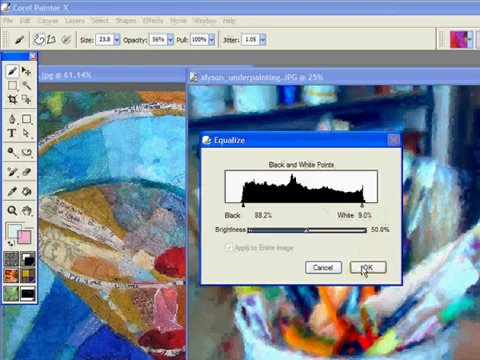
# Step: Apply the Equalize adjustment, then check Undo Equalize in the Edit menu
pyautogui.click(370, 267)
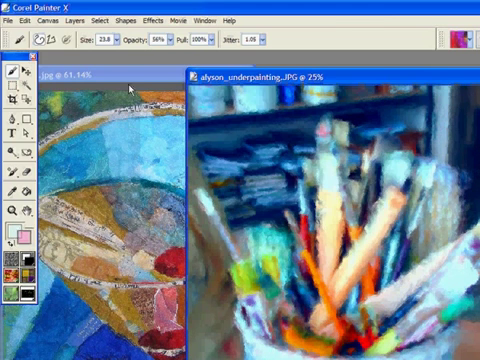
pyautogui.click(38, 19)
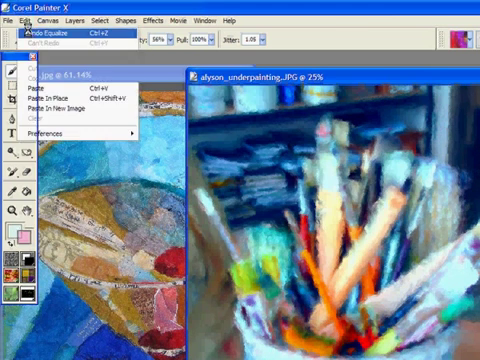